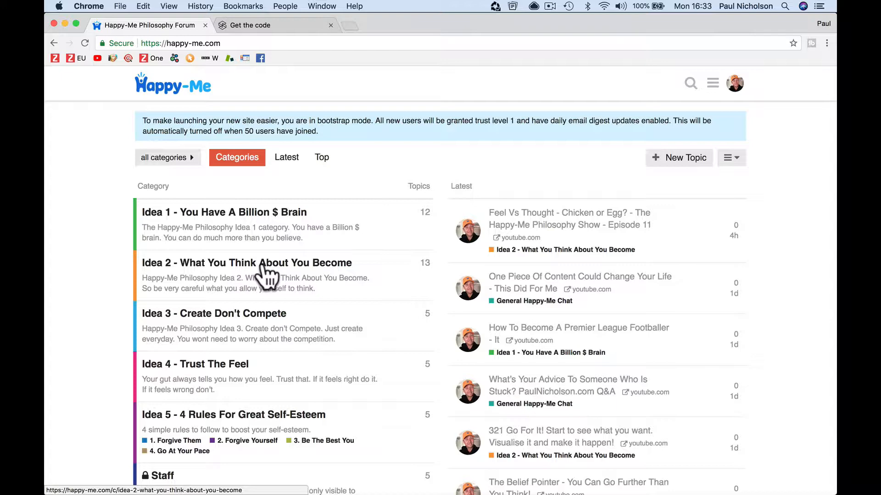
mouse_move(355, 382)
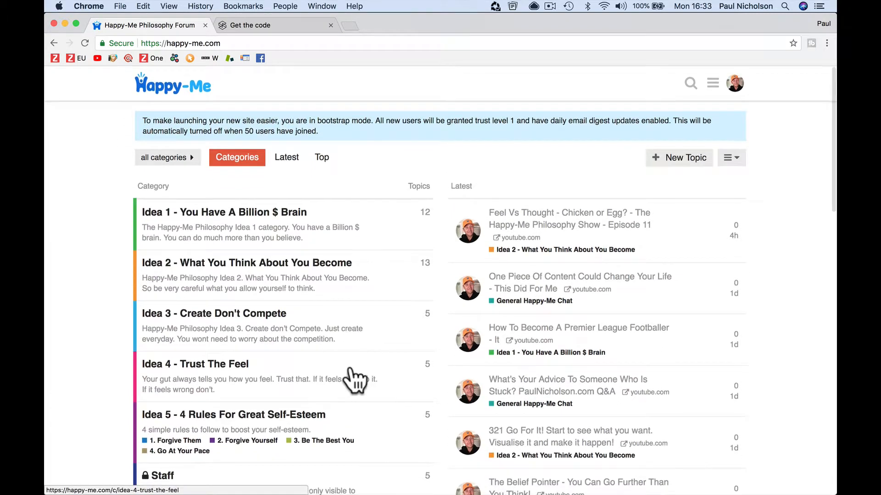
mouse_move(374, 202)
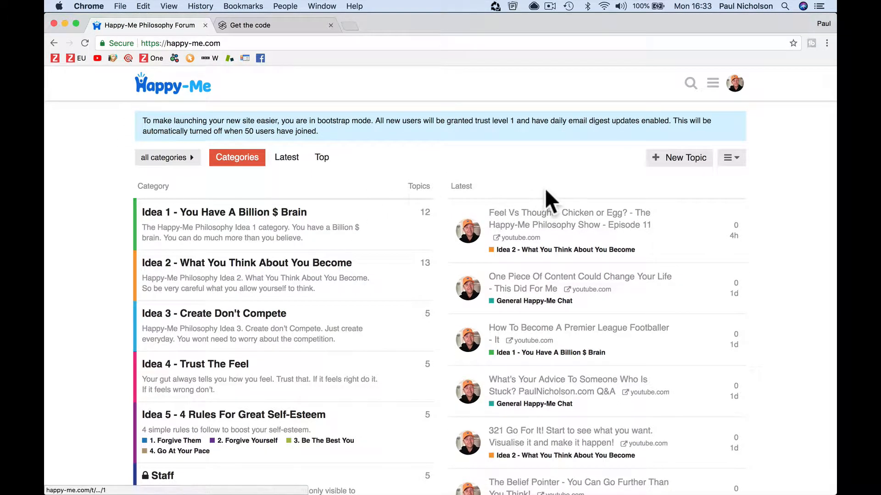
mouse_move(611, 171)
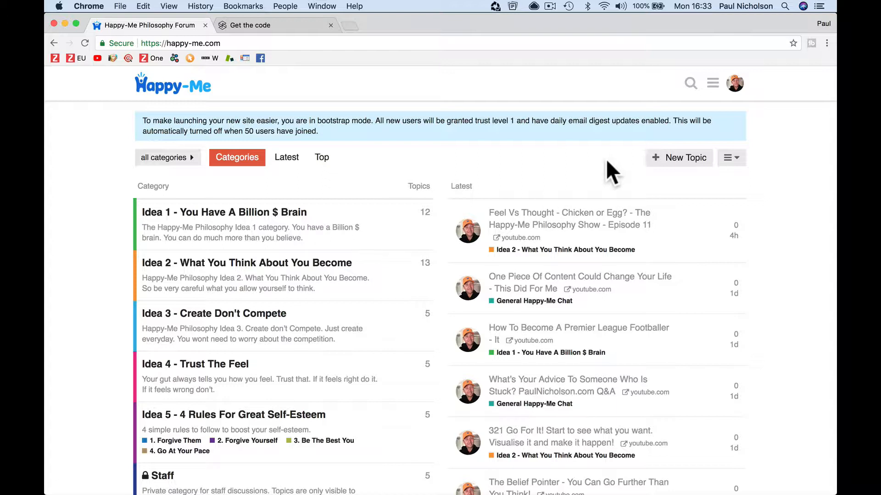
Navigate from the forum's categories list to its About page via the site menu
left_click(712, 84)
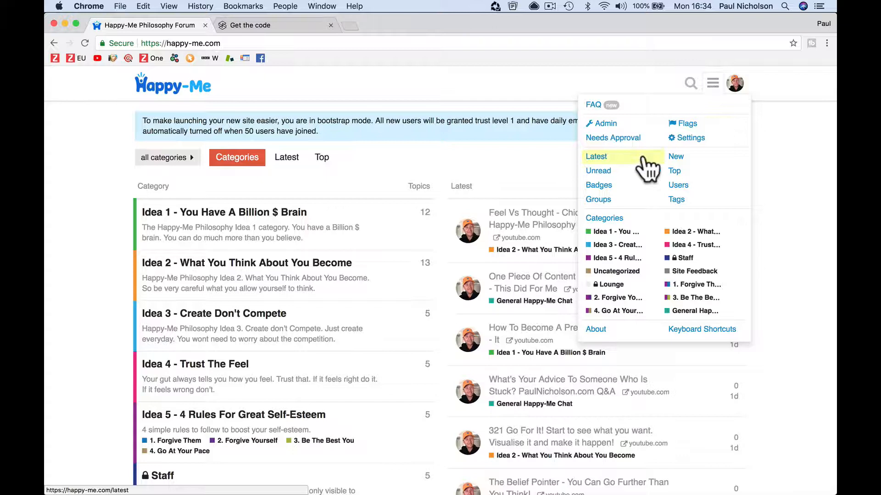
mouse_move(598, 185)
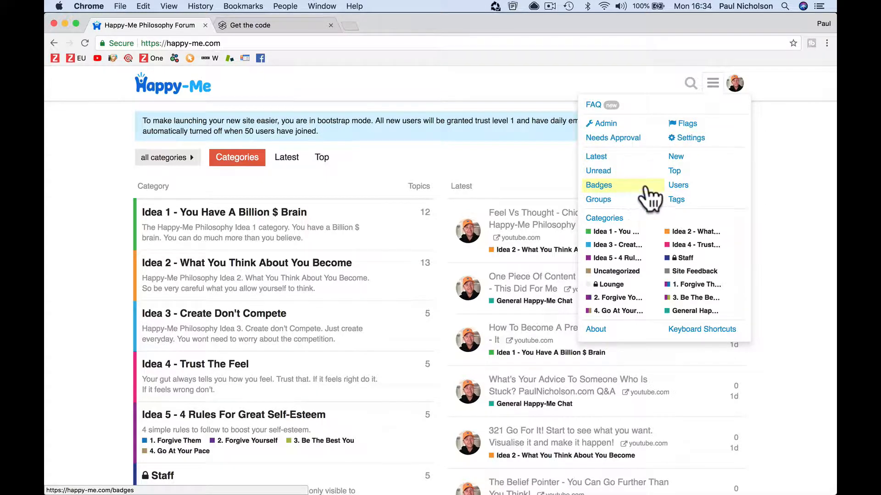
left_click(595, 329)
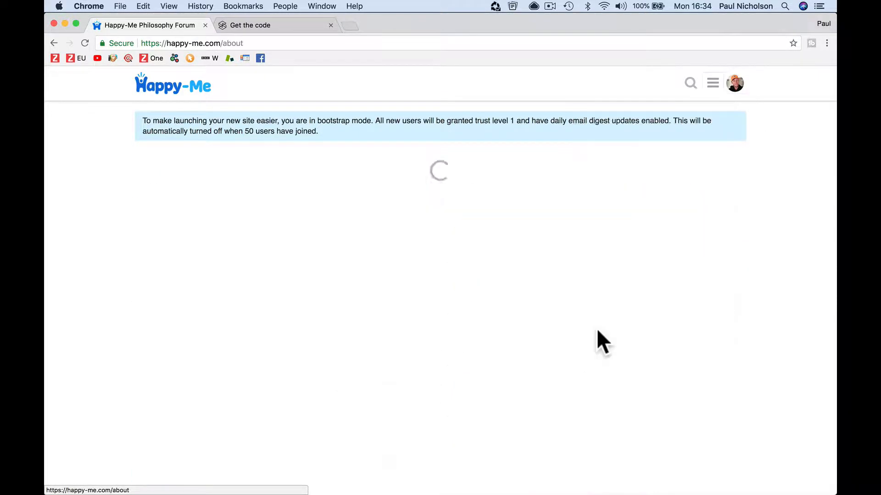
left_click(327, 157)
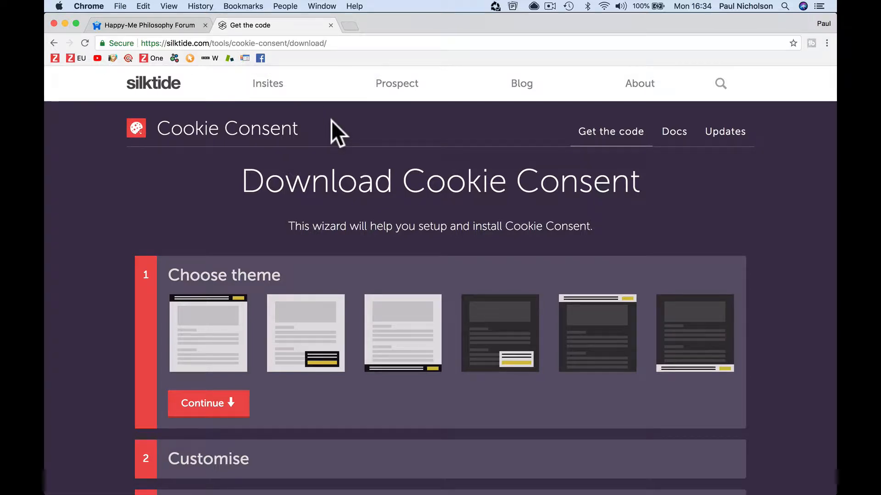
Pick the dark floating pop-up theme for the cookie banner in the download wizard
scroll("down", 3)
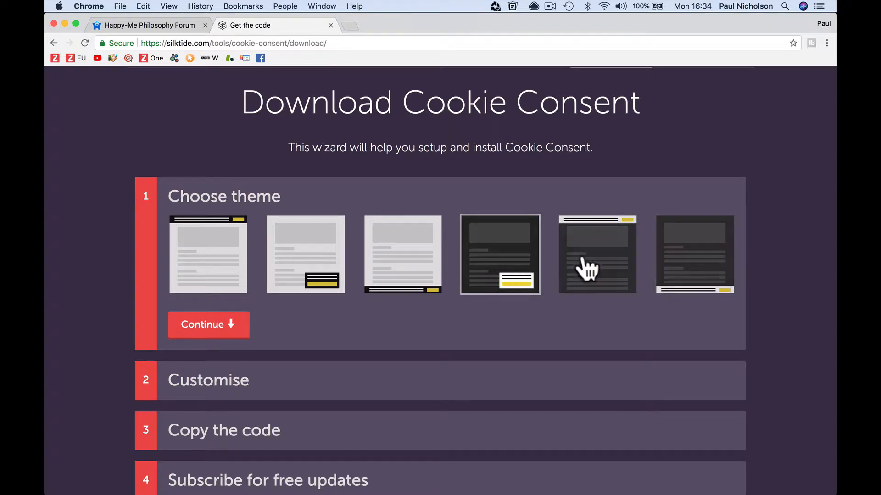
left_click(305, 254)
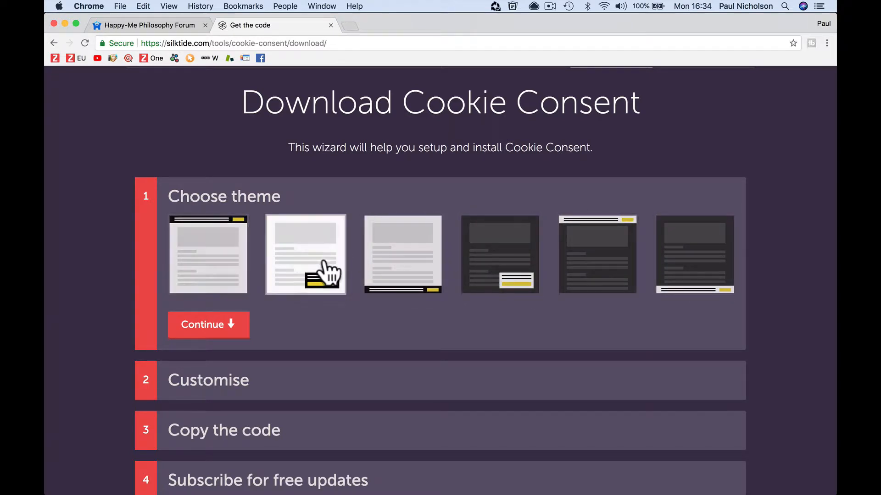
left_click(209, 254)
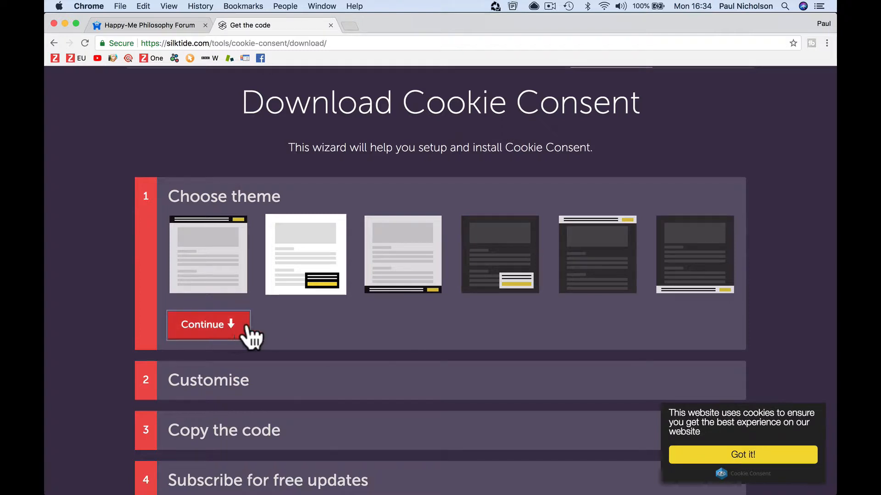
left_click(208, 325)
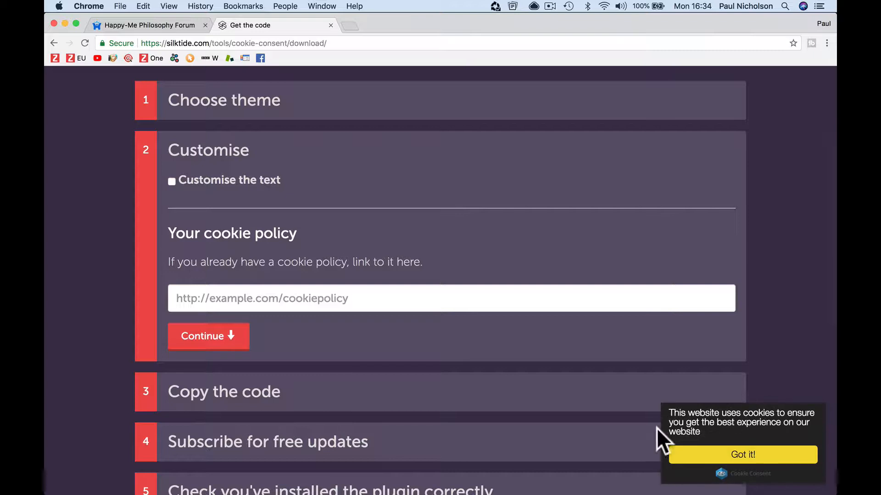
left_click(171, 180)
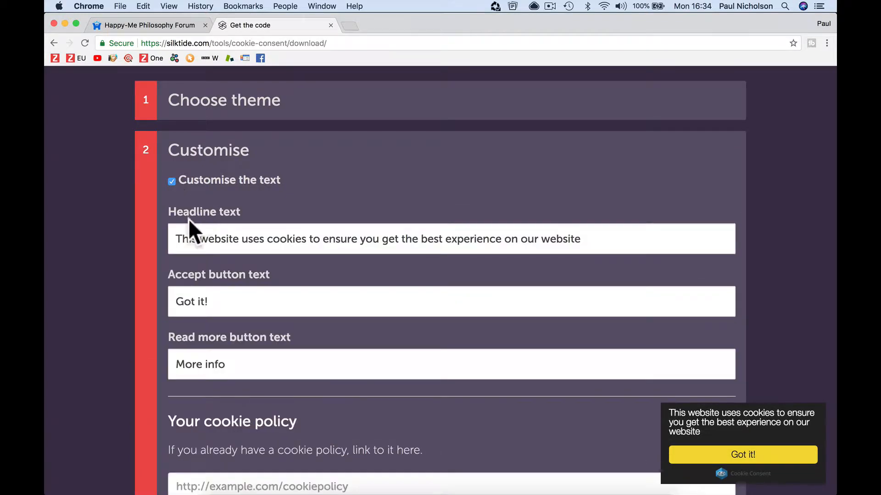
scroll("down", 3)
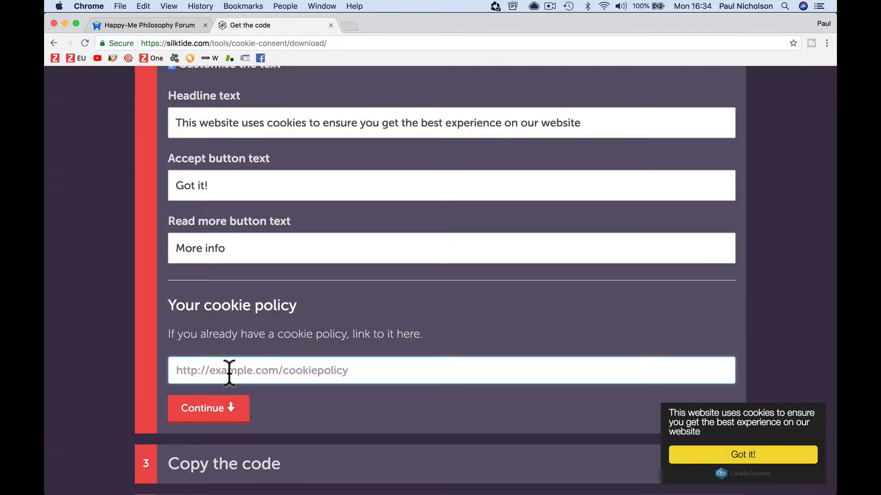
type("https://happy-me.com/privacy")
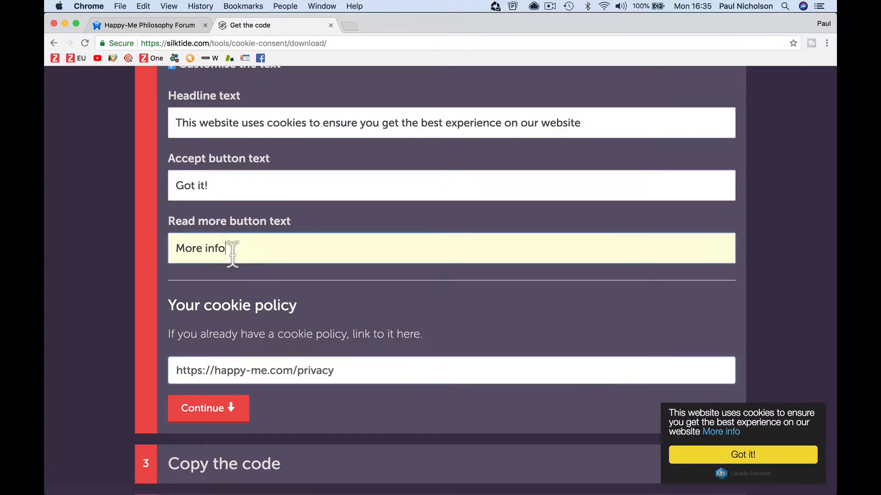
Change the read-more wording to 'Learn More' and copy the generated embed code
key("Backspace")
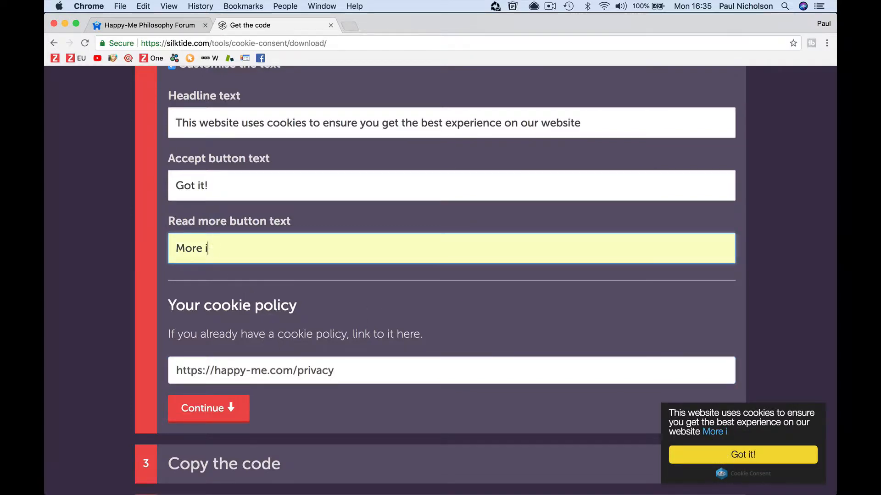
type("Lear")
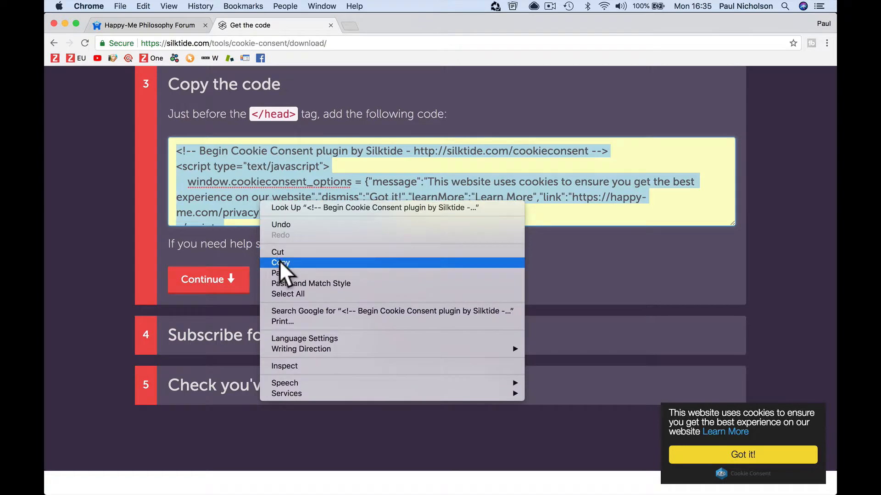
left_click(280, 264)
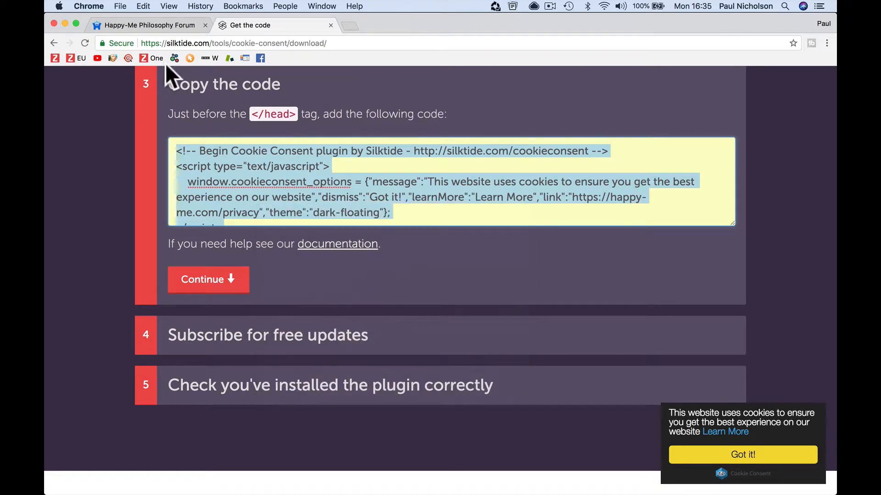
mouse_move(199, 48)
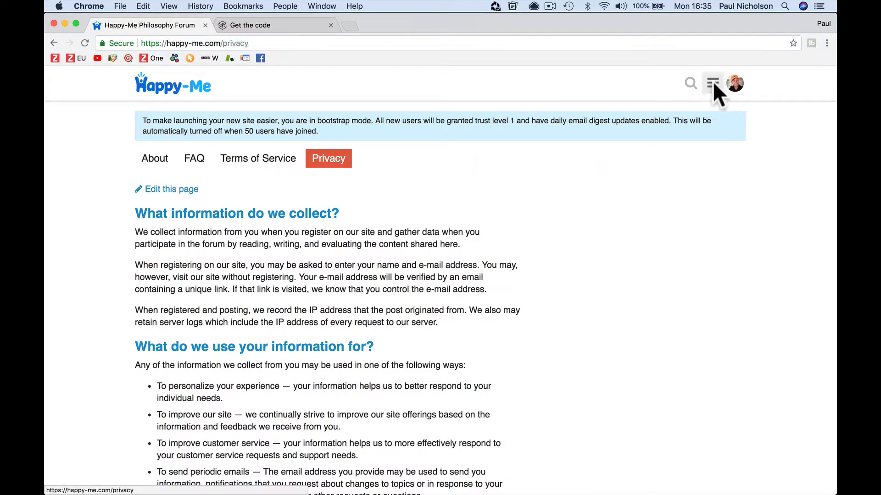
Reach the Default theme's custom CSS/HTML editor through Admin > Customize
left_click(712, 84)
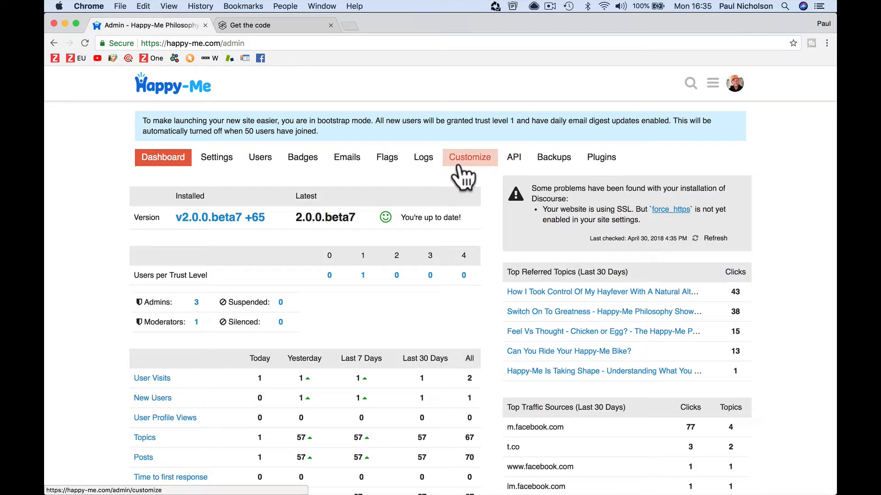
left_click(470, 157)
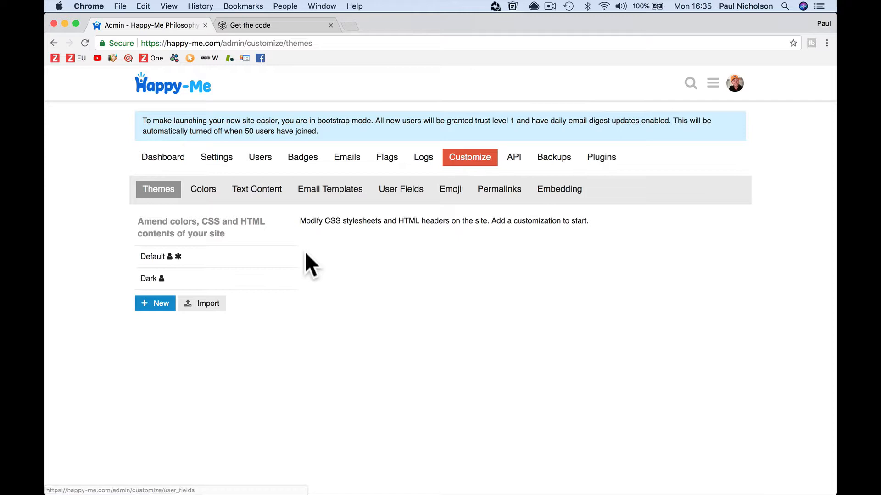
left_click(153, 257)
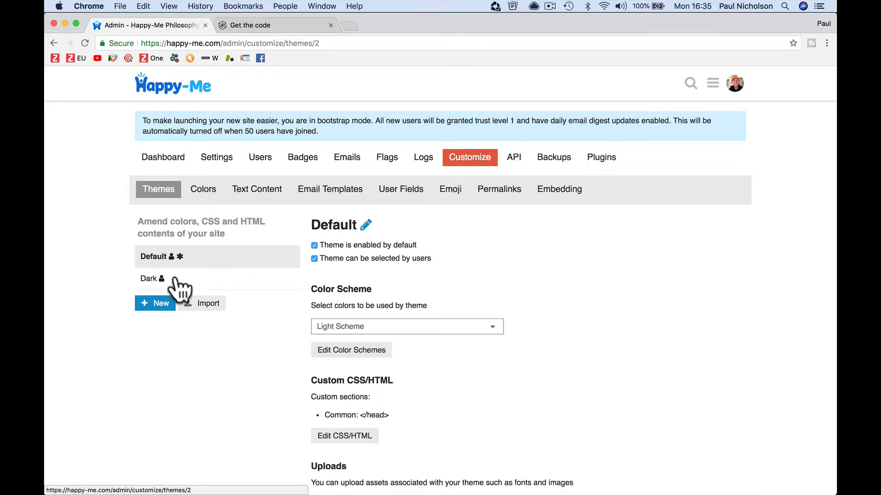
left_click(344, 435)
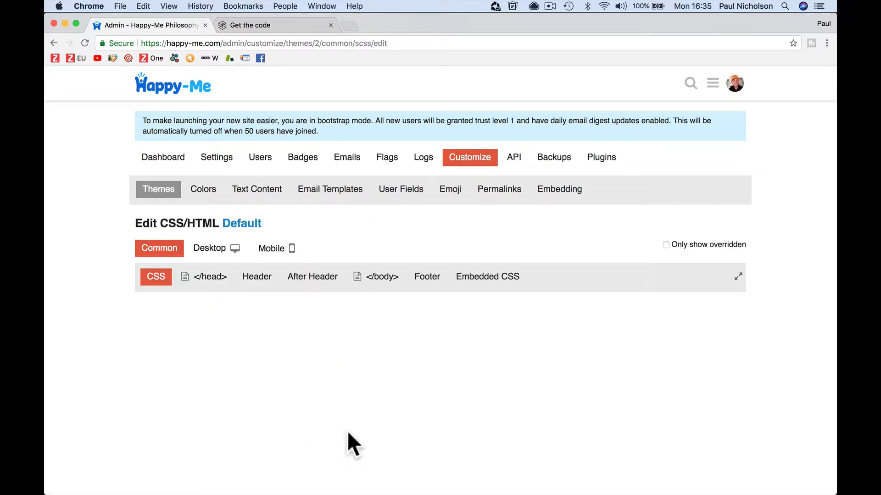
left_click(155, 276)
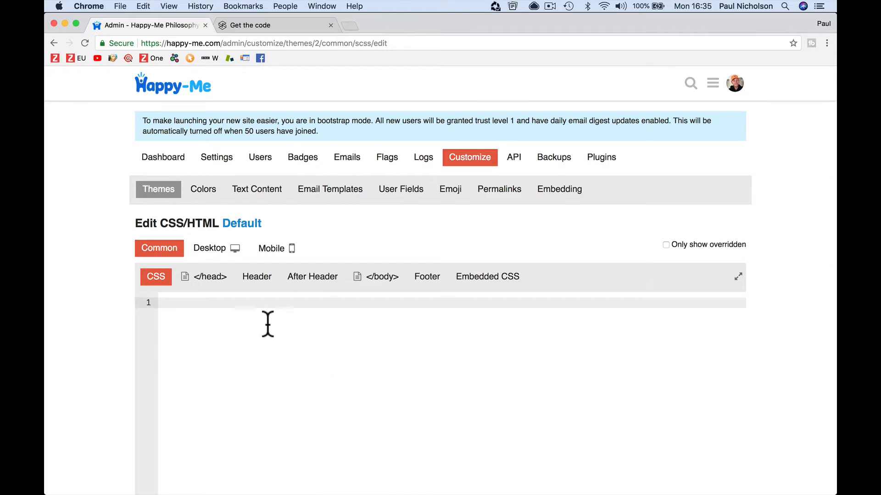
Paste the Silktide Cookie Consent code into the theme's </head> section and preview the forum
left_click(203, 276)
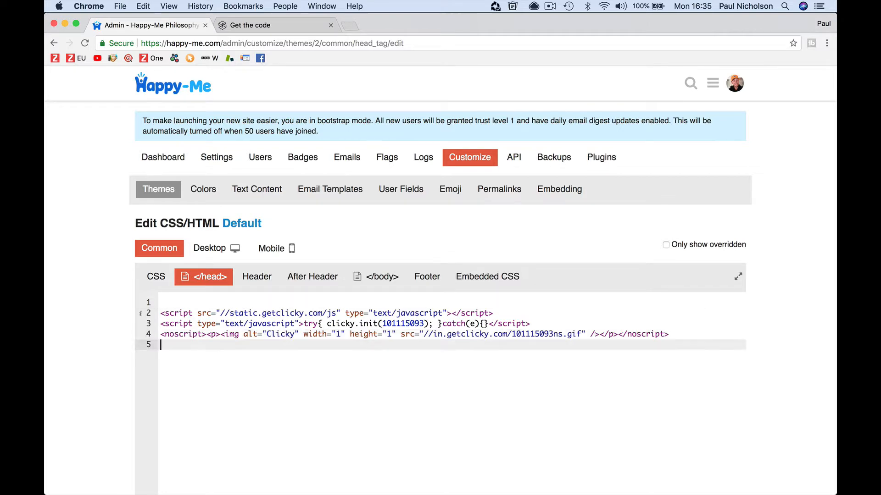
type("<!-- Begin Cookie Consent plugin by Silktide - http://silktide.com/cookieconsent -->")
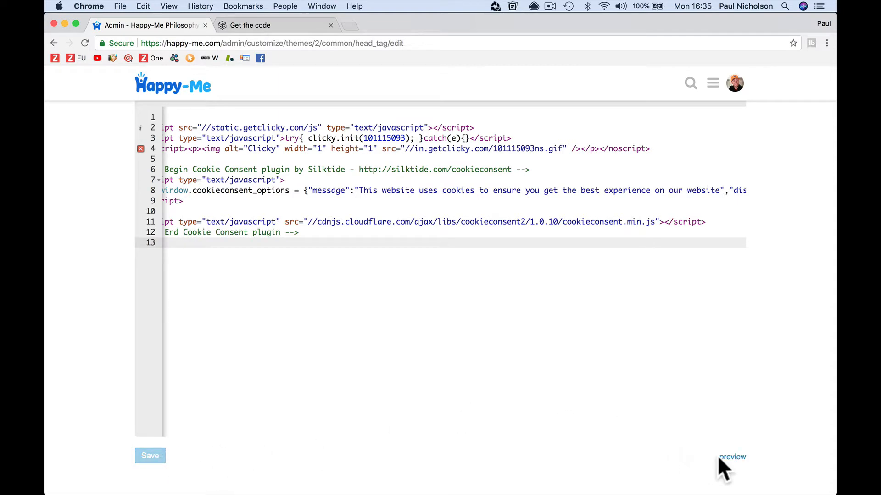
left_click(732, 456)
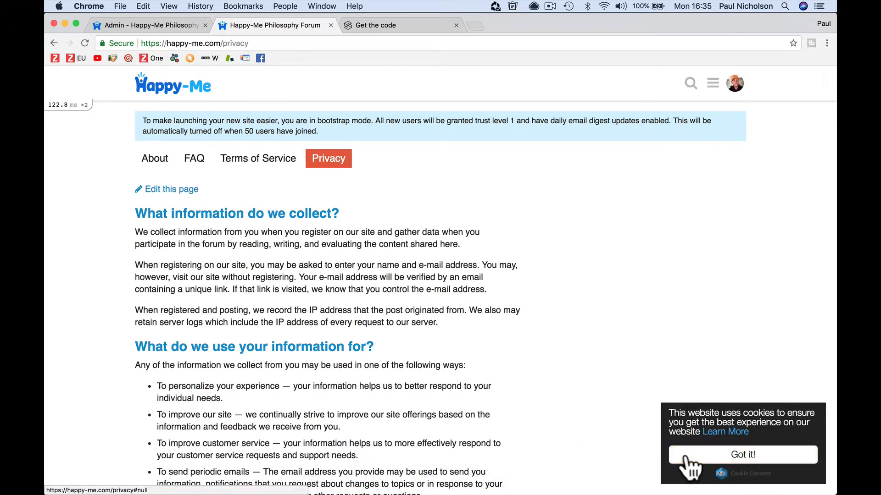
Accept cookies with Got it! to dismiss the consent pop-up on the privacy page
left_click(742, 454)
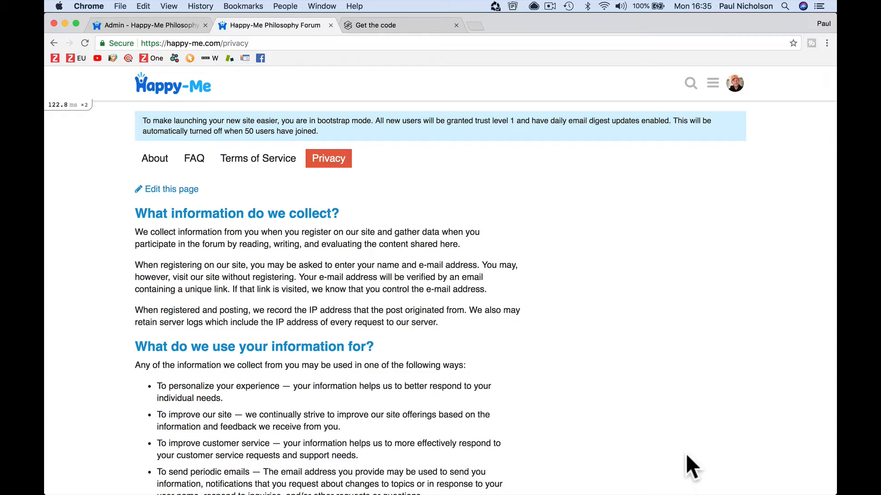